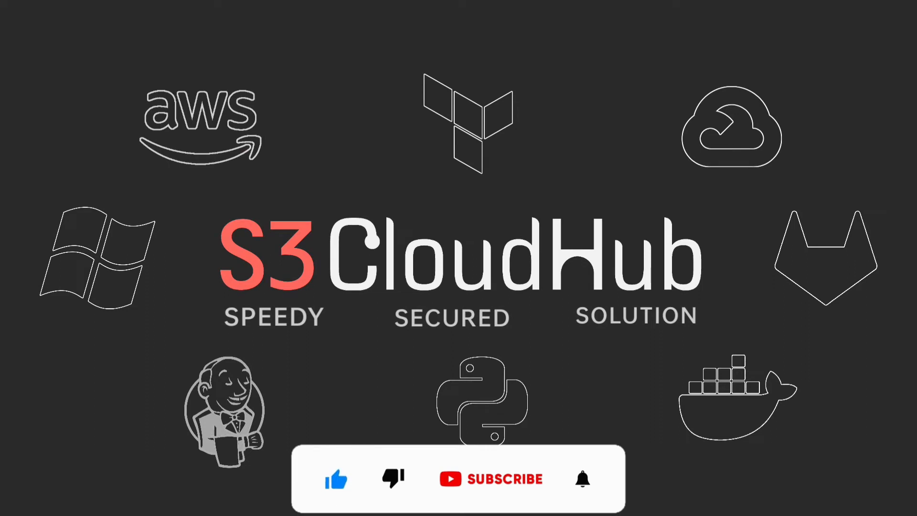
{"action": "left_click", "coordinate": [491, 478]}
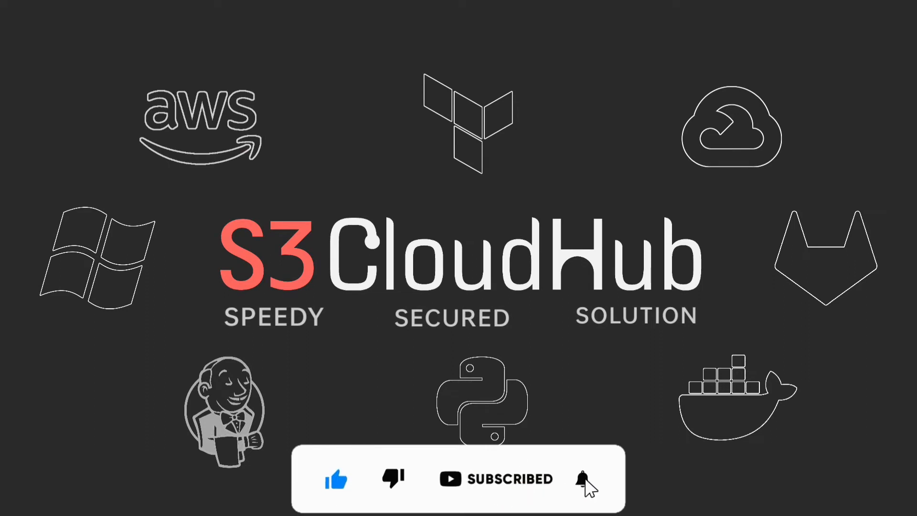
{"action": "left_click", "coordinate": [582, 478]}
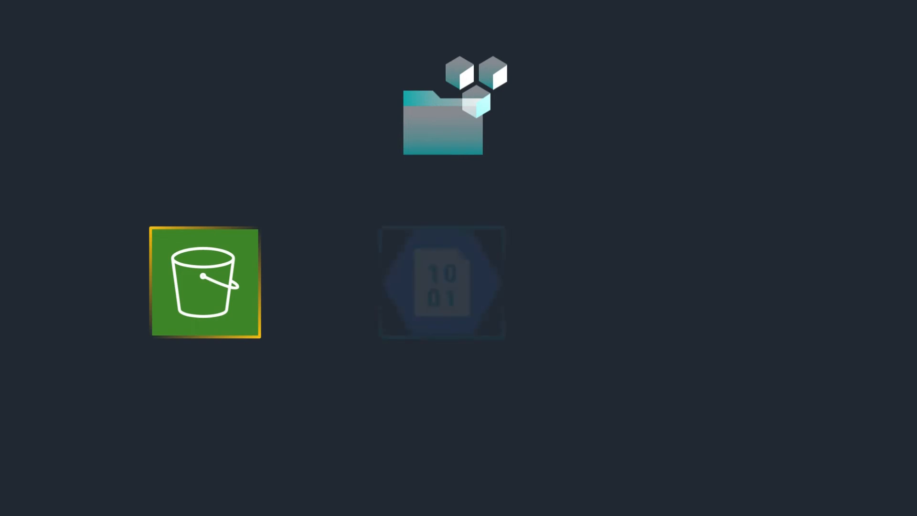
{"action": "left_click", "coordinate": [441, 282]}
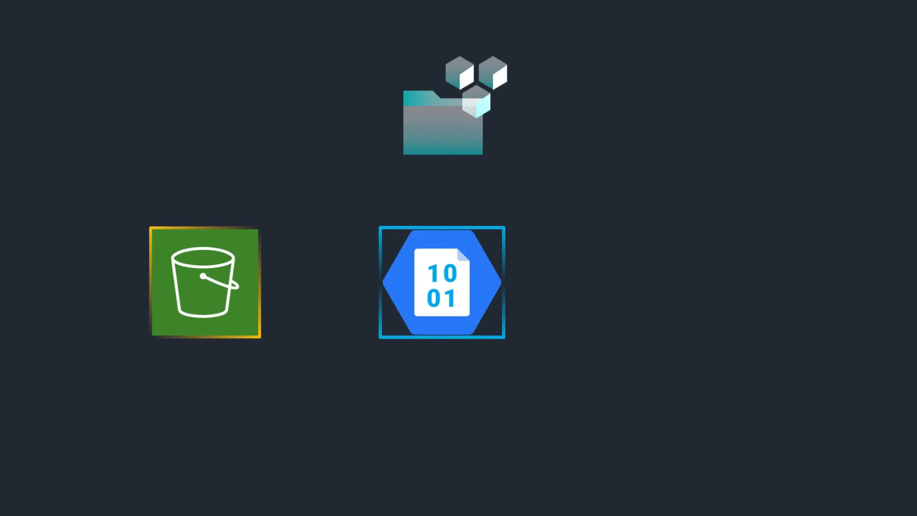